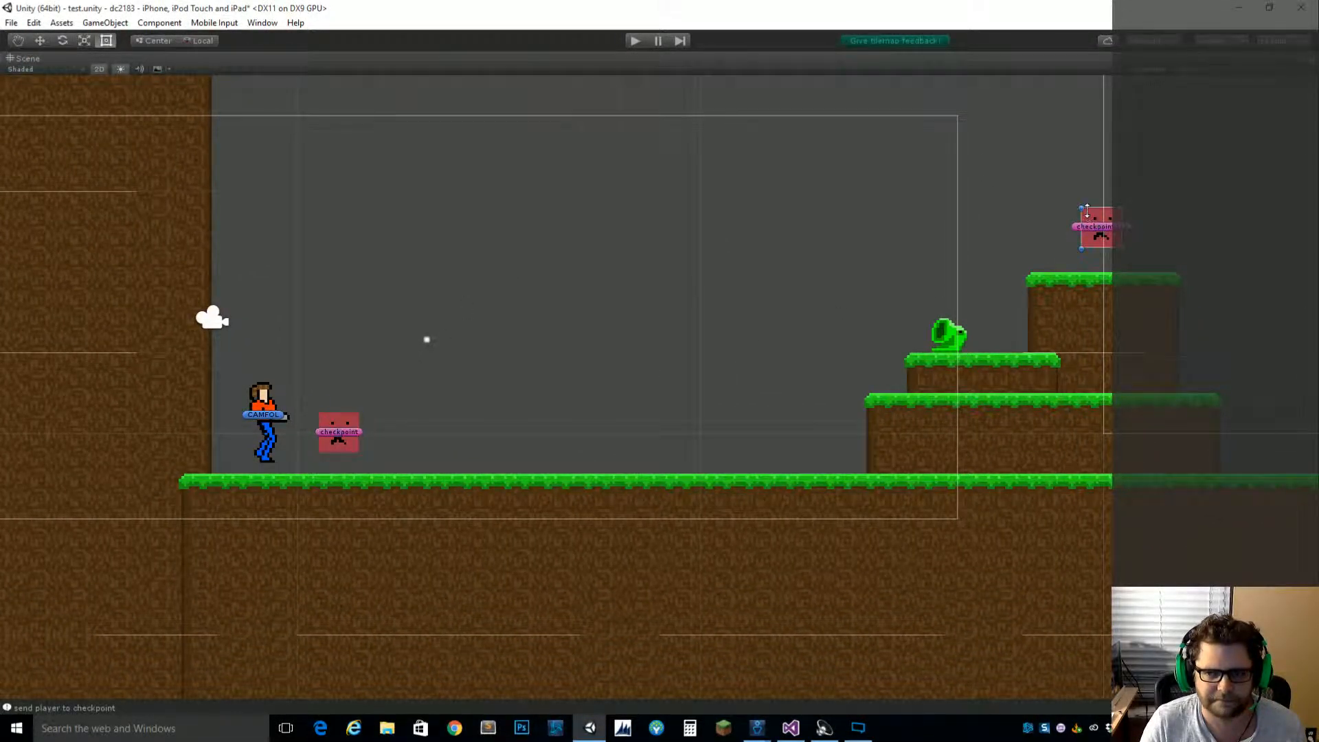
# Restore the editor layout and scroll checkpoint (1)'s Inspector down to its Animator component
pyautogui.click(634, 40)
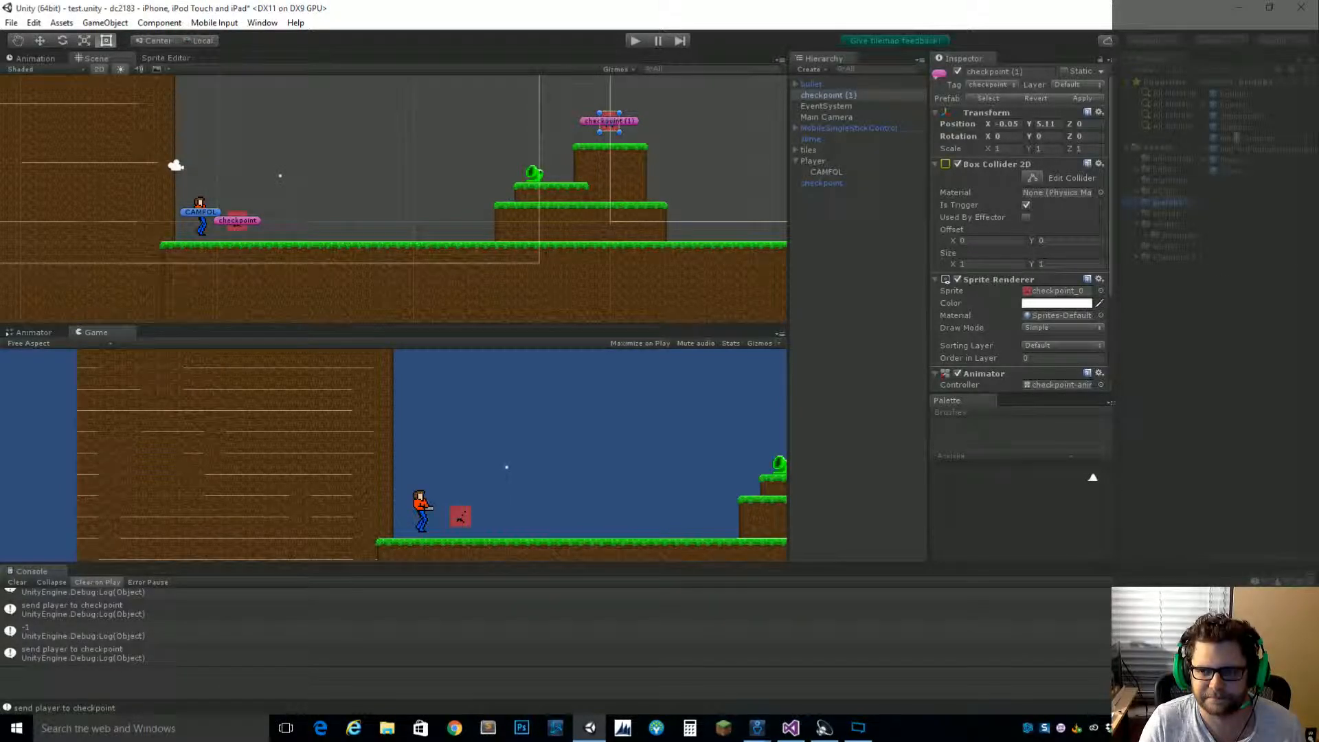
pyautogui.scroll(-3)
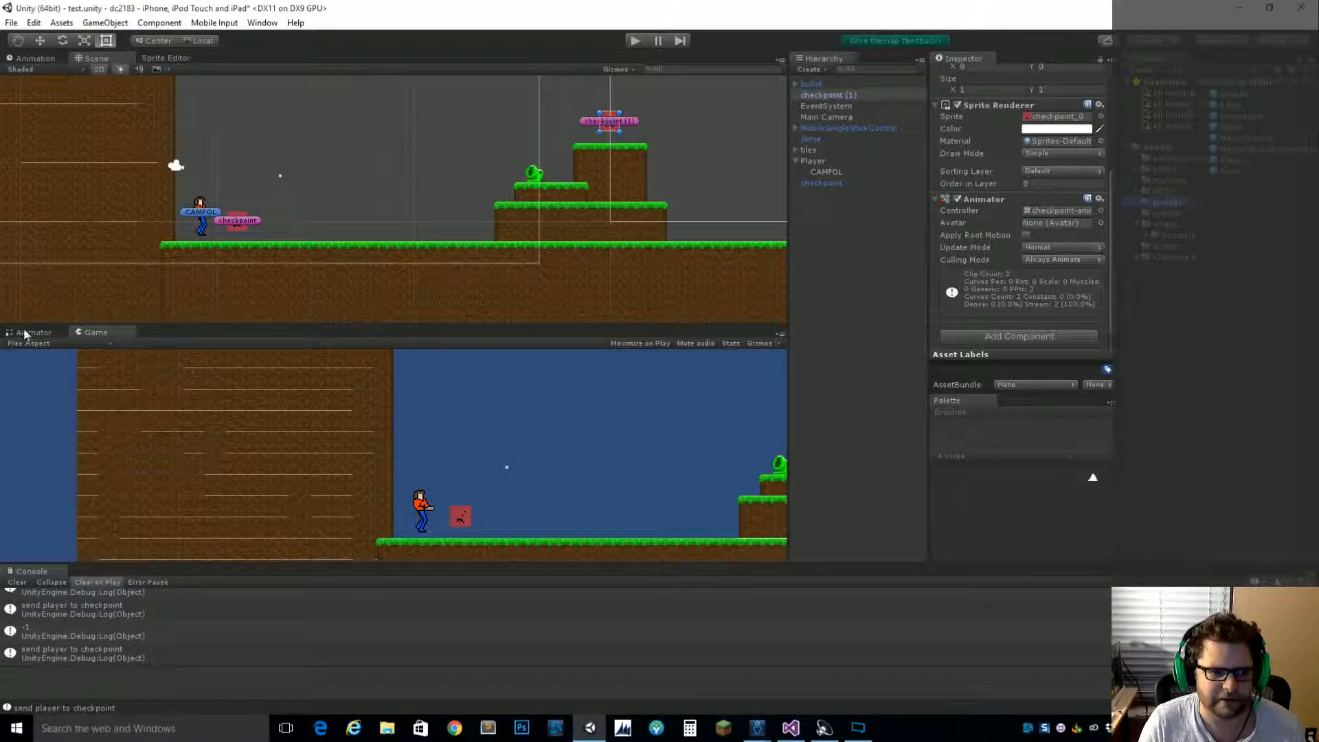
# Show the checkpoint Animator graph, inspecting the 'on' state and the off-to-on transition
pyautogui.click(34, 331)
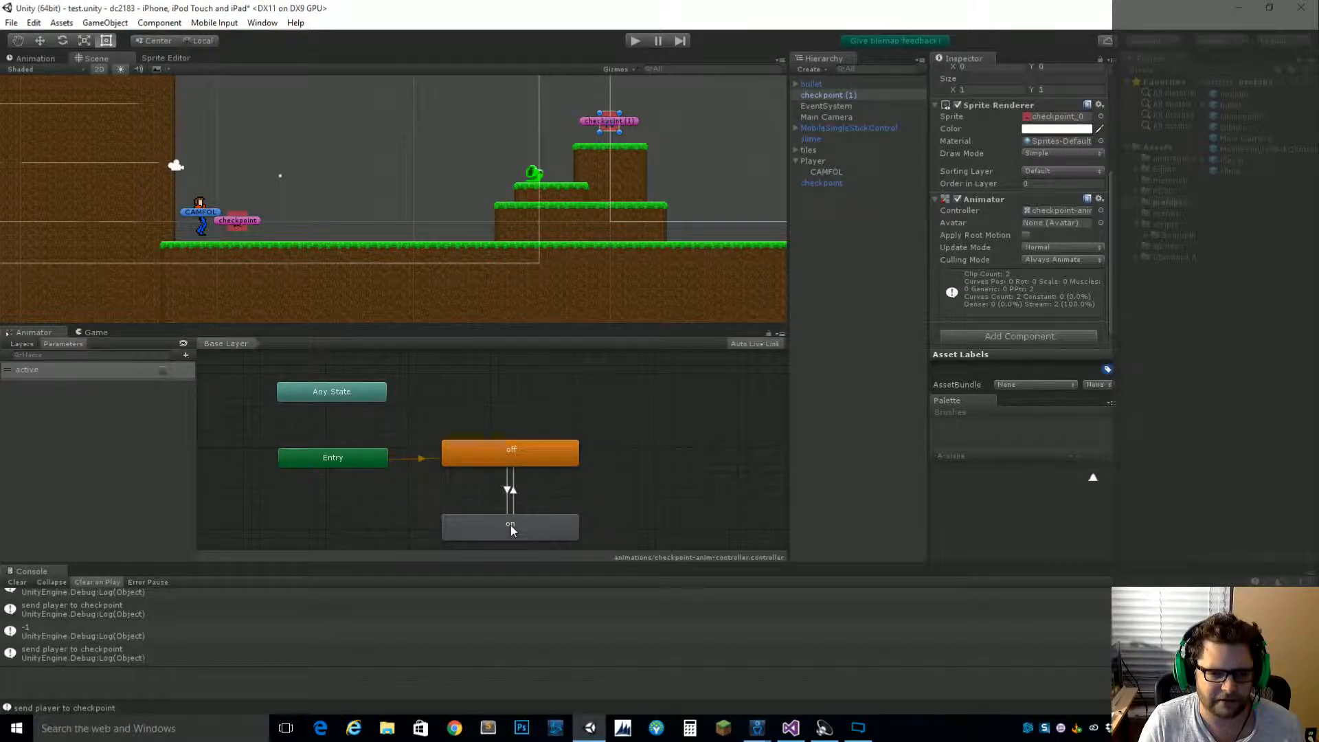
pyautogui.click(510, 524)
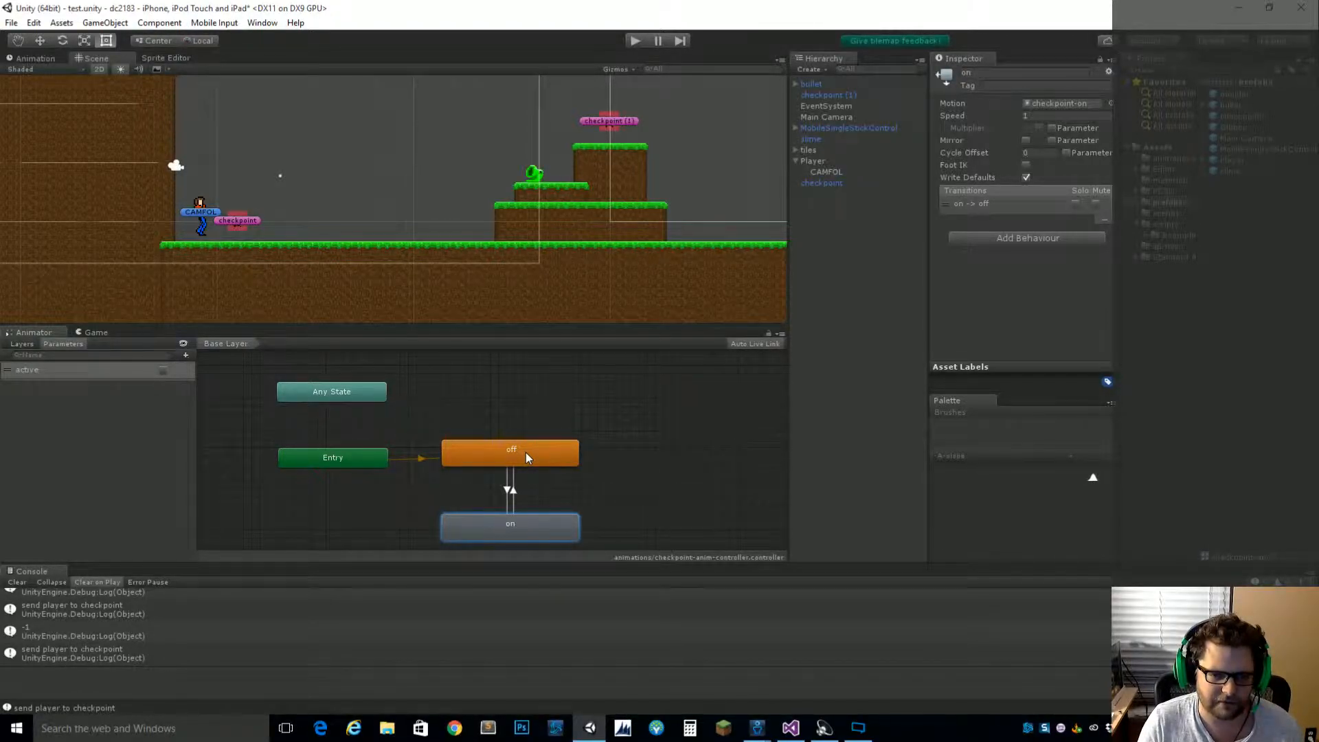
pyautogui.click(510, 490)
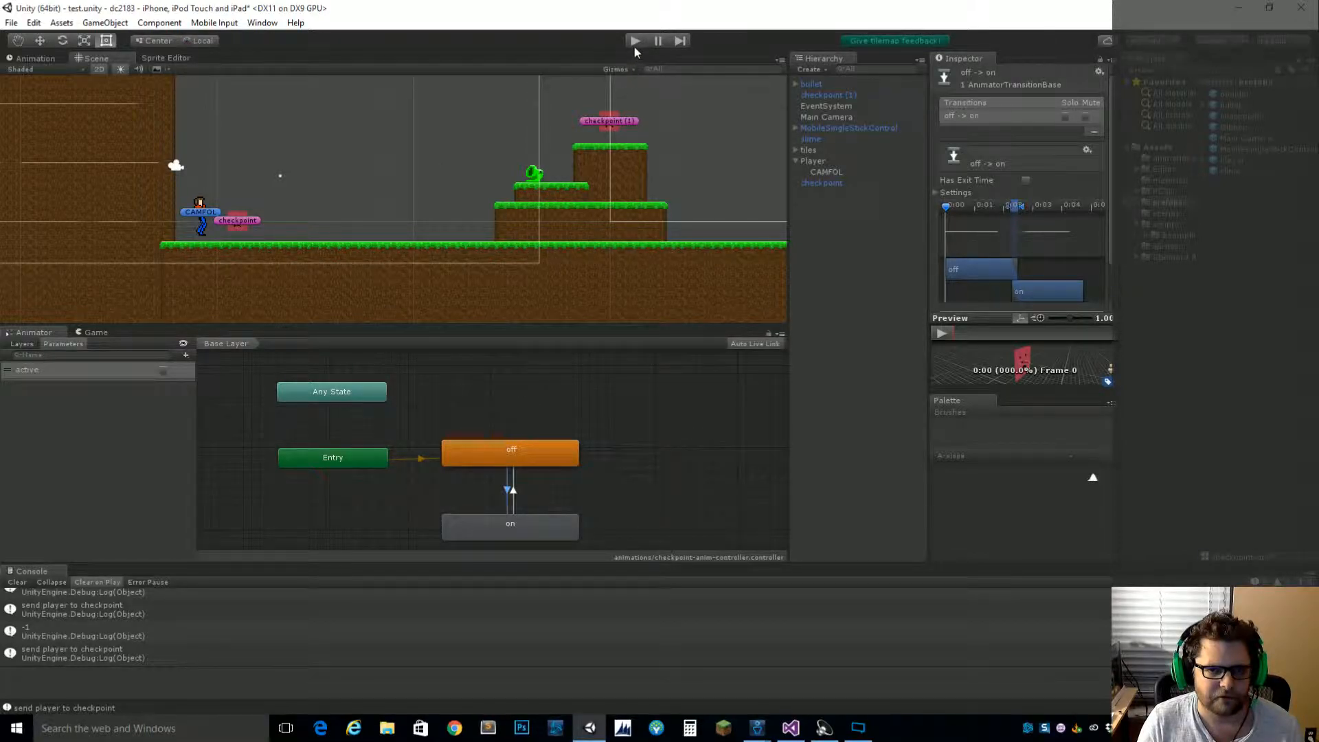
# Enter Play mode and walk the player up to the upper-ledge checkpoint
pyautogui.click(634, 40)
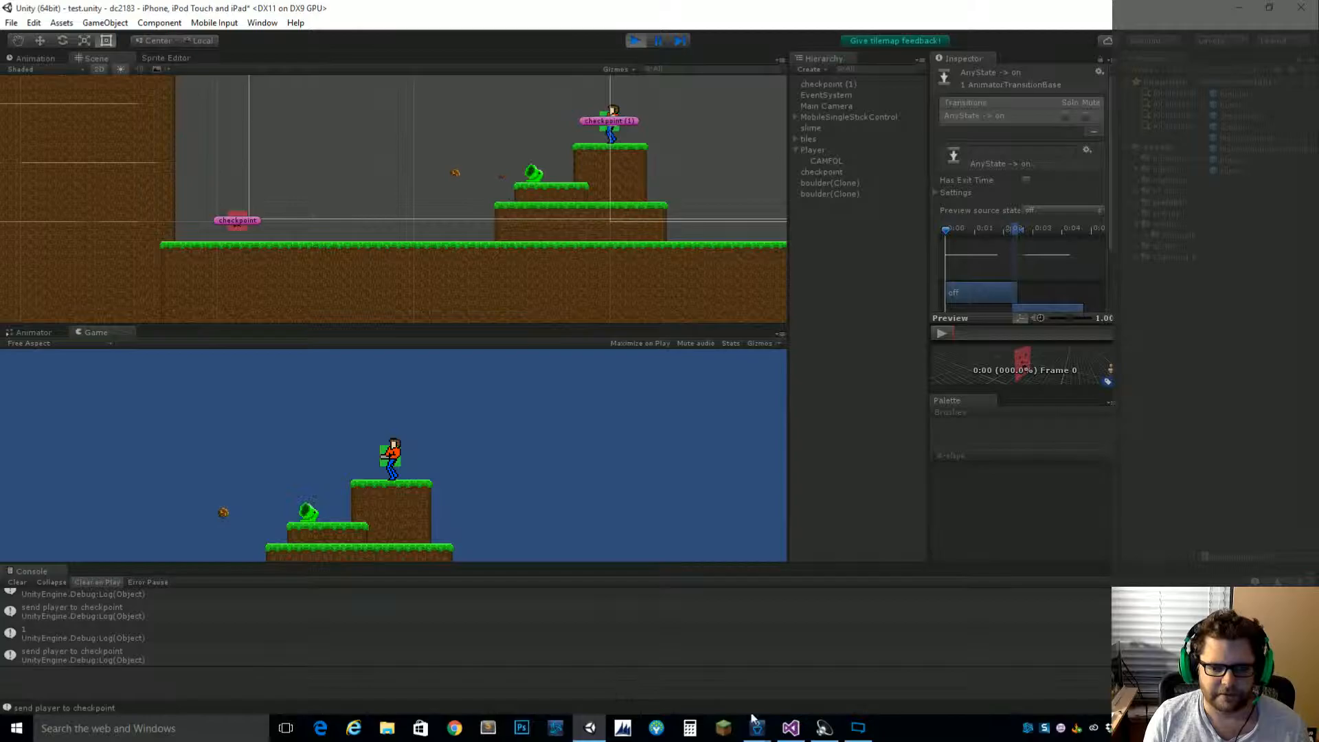
# Review OnTriggerEnter2D in PlayerAction.cs, briefly checking checkpoint (1) in Unity's Hierarchy
pyautogui.click(789, 728)
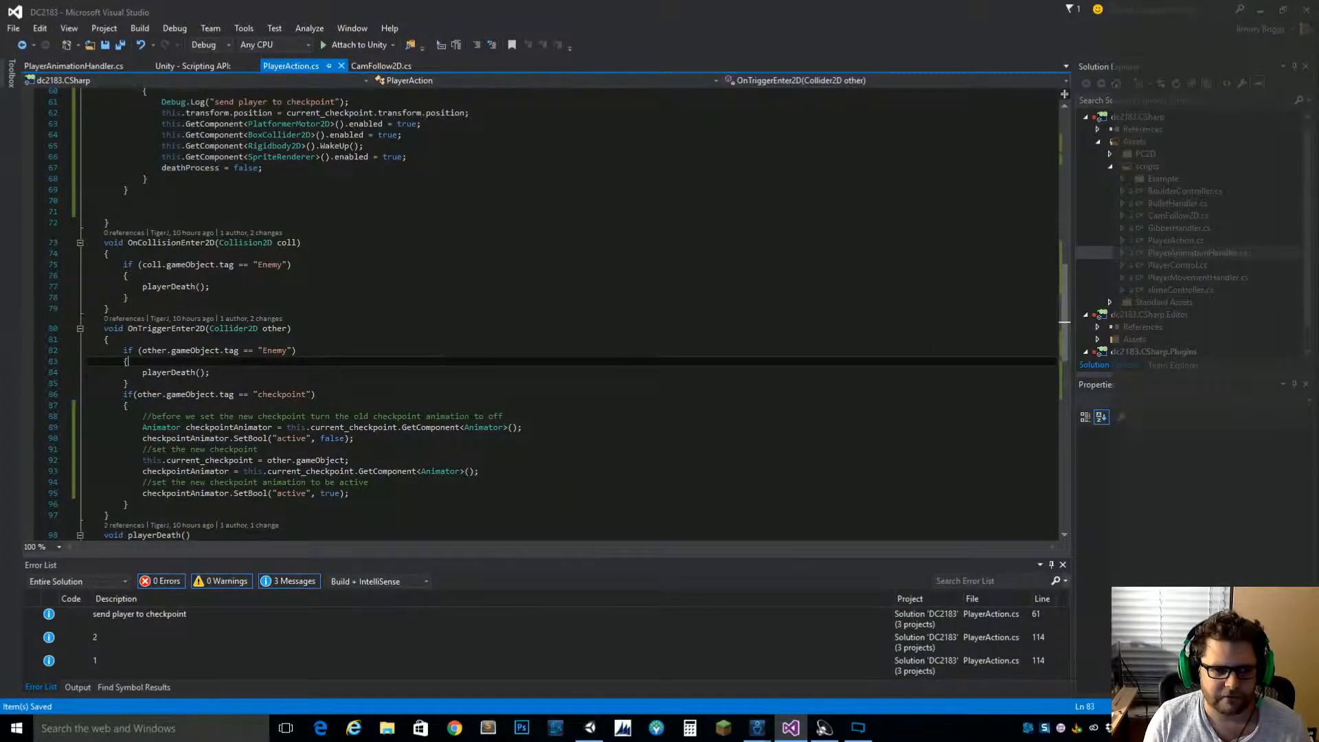
pyautogui.scroll(-3)
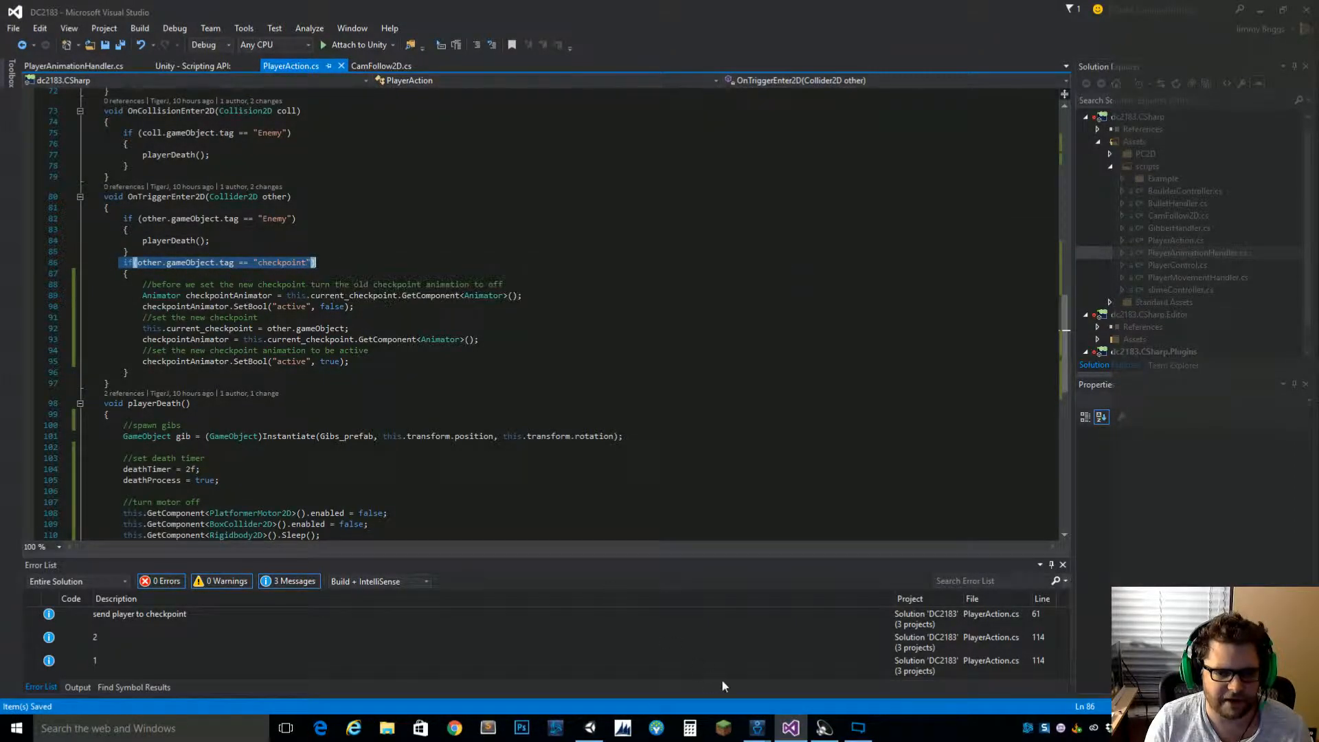
pyautogui.click(588, 728)
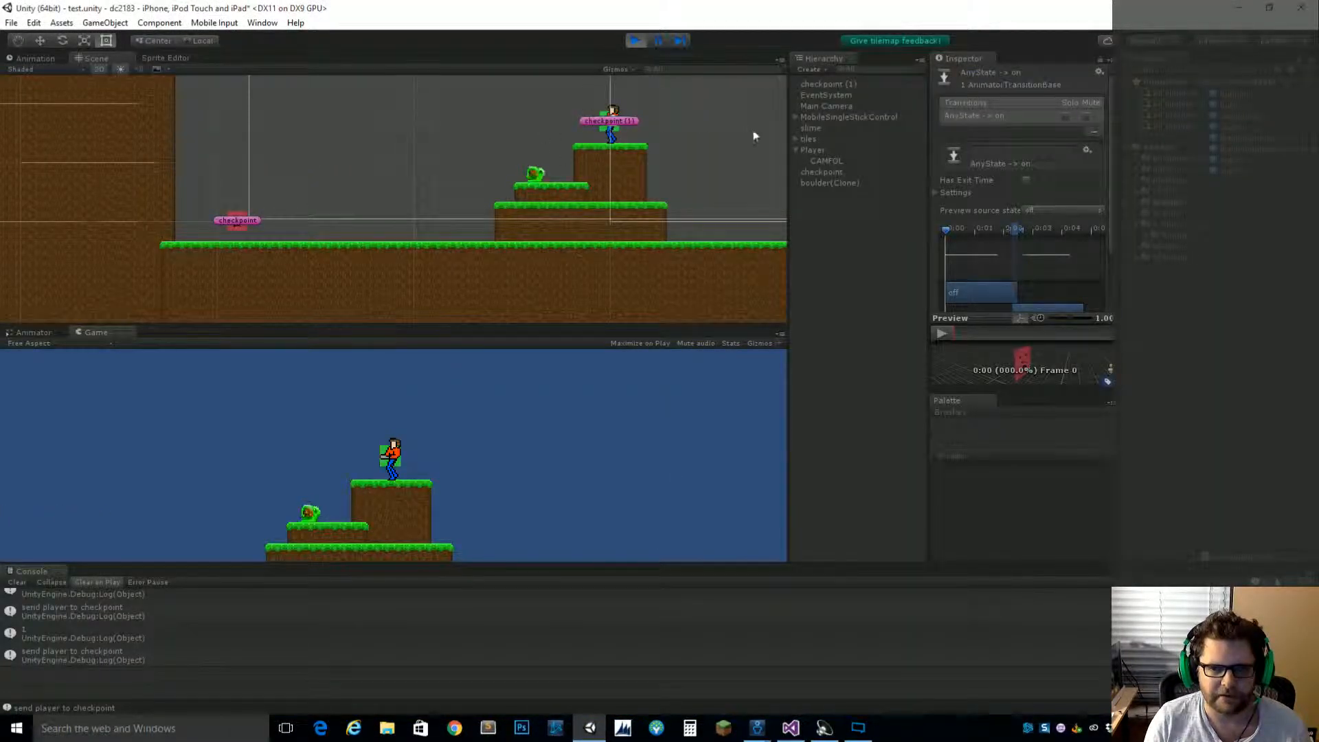
pyautogui.click(828, 83)
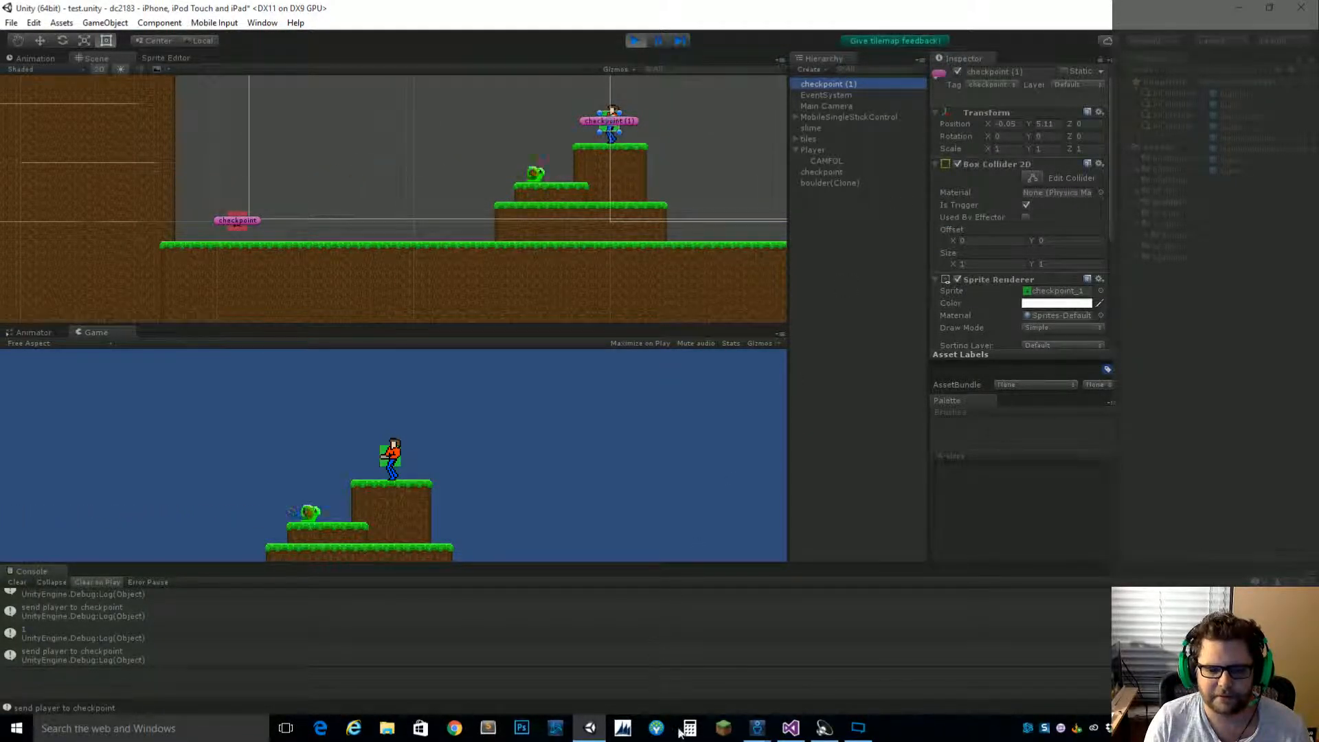
pyautogui.click(789, 727)
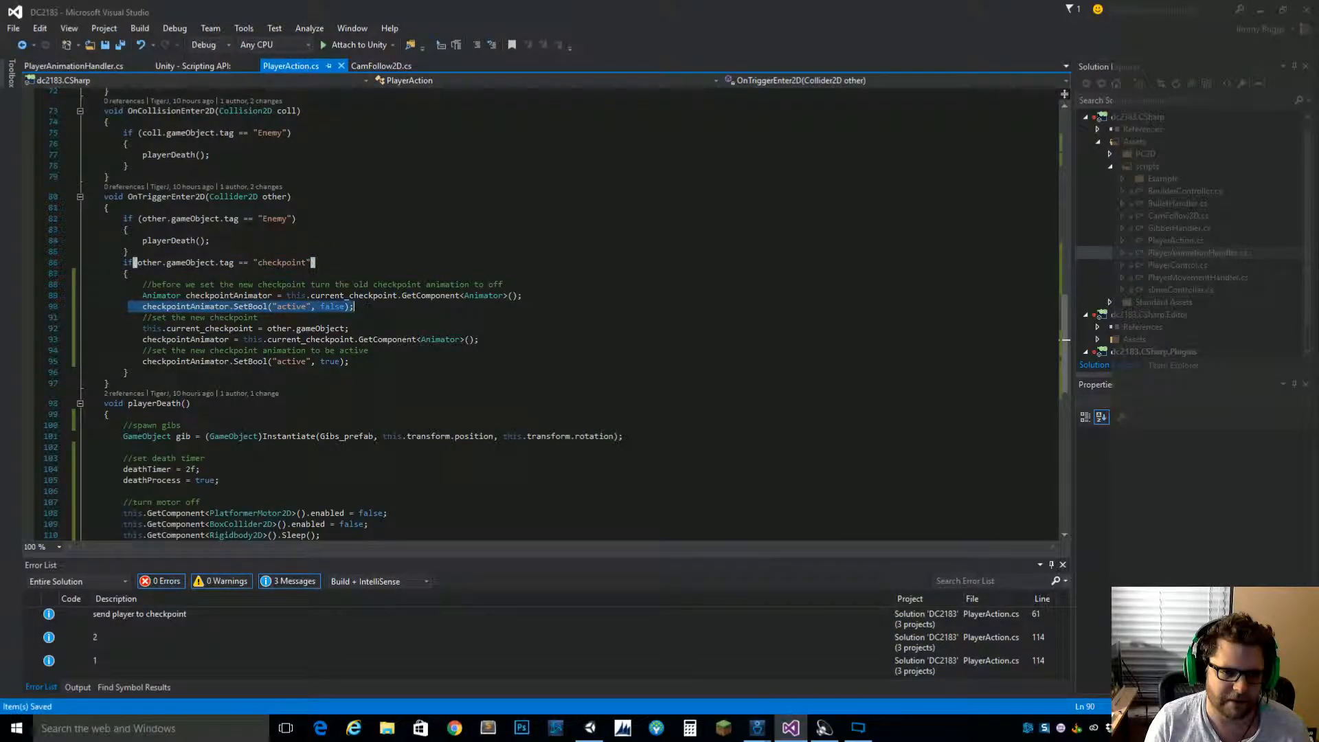
pyautogui.moveTo(332, 338)
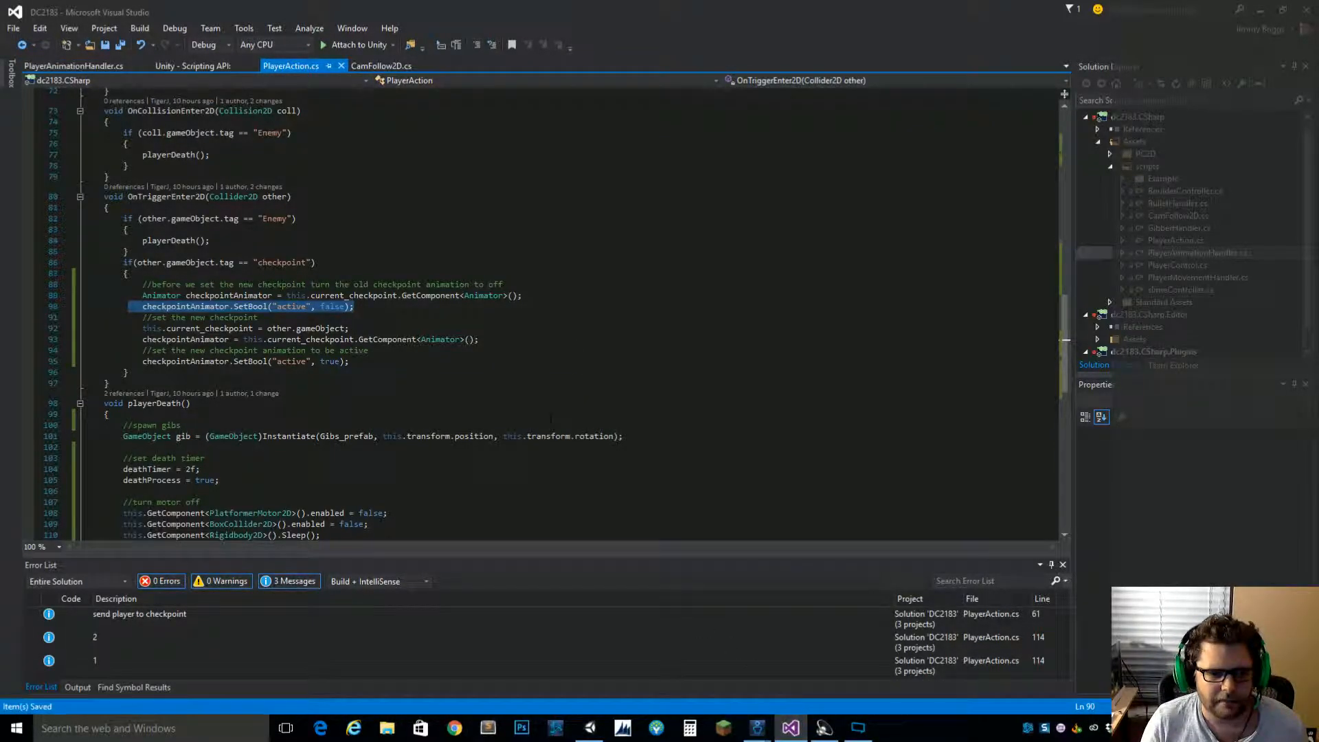
# Delete the '//TODO: add a delay to the player death' comment from playerDeath
pyautogui.scroll(-3)
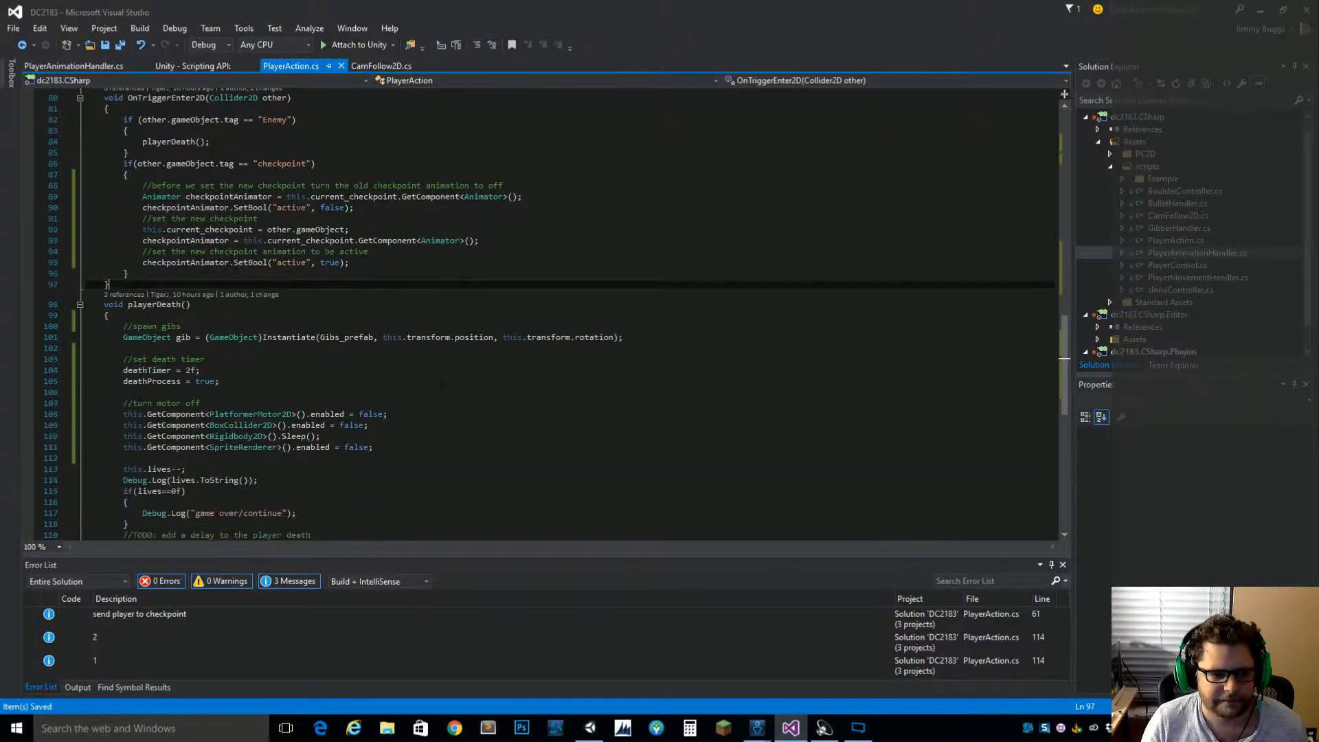
pyautogui.scroll(-3)
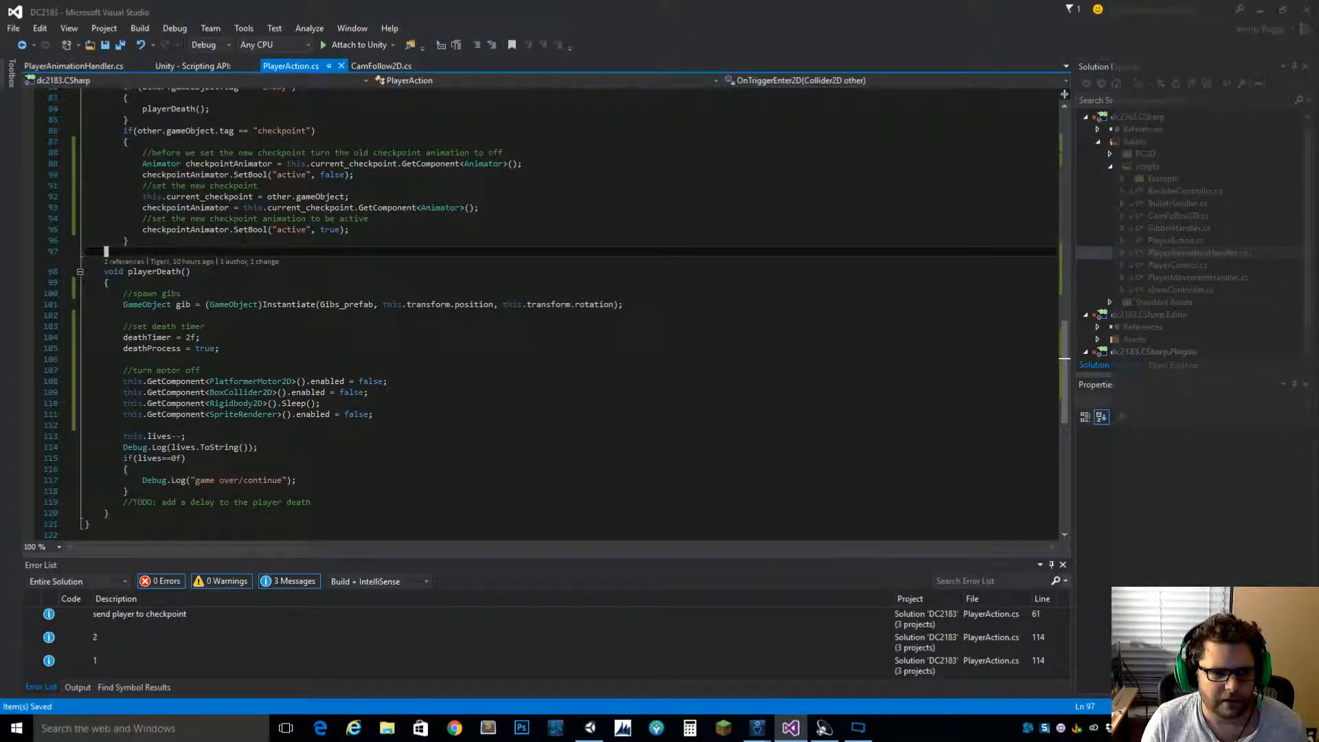
pyautogui.scroll(3)
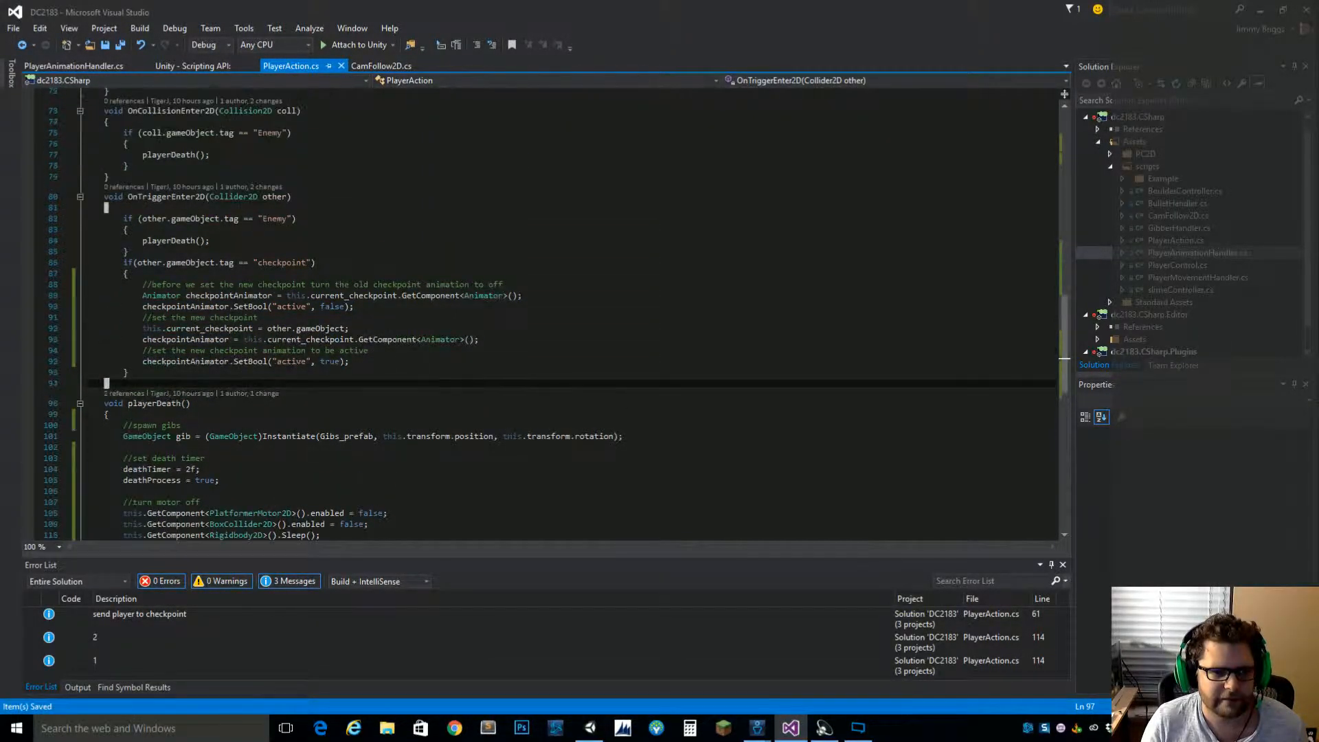
pyautogui.scroll(3)
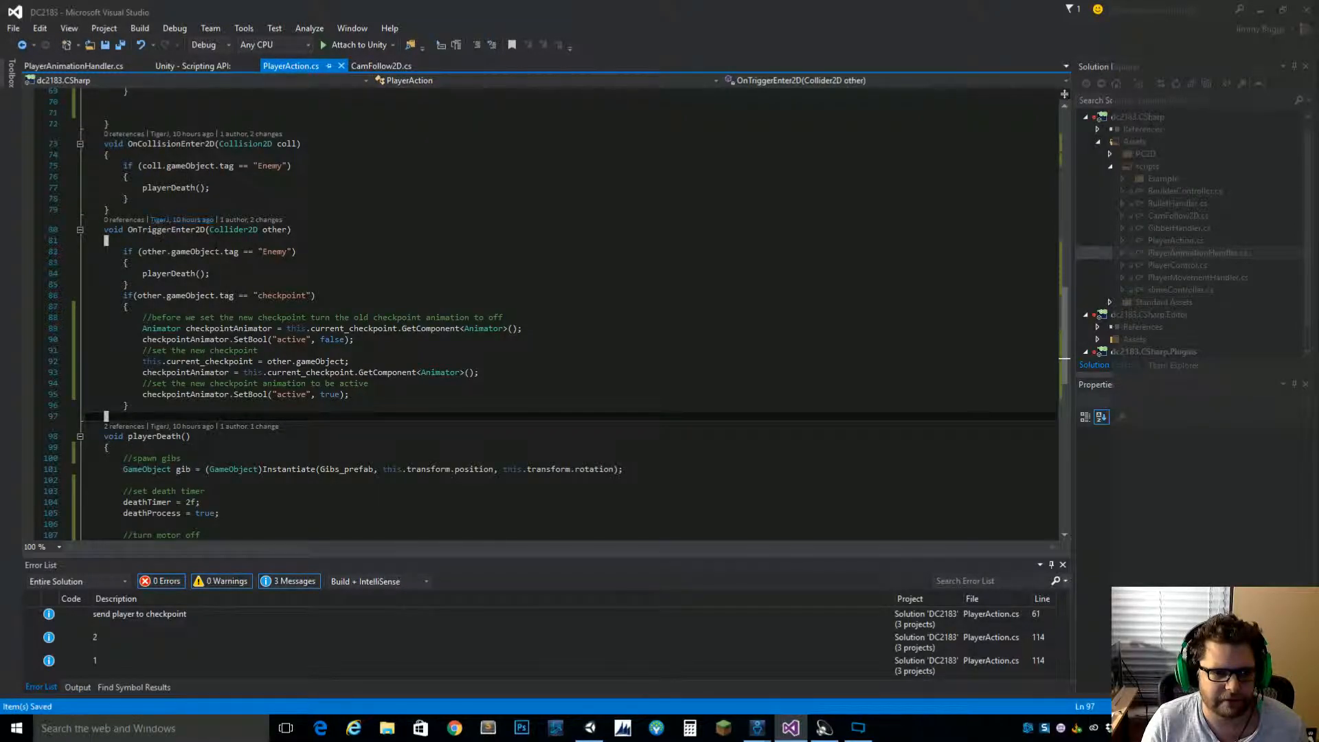
pyautogui.scroll(-3)
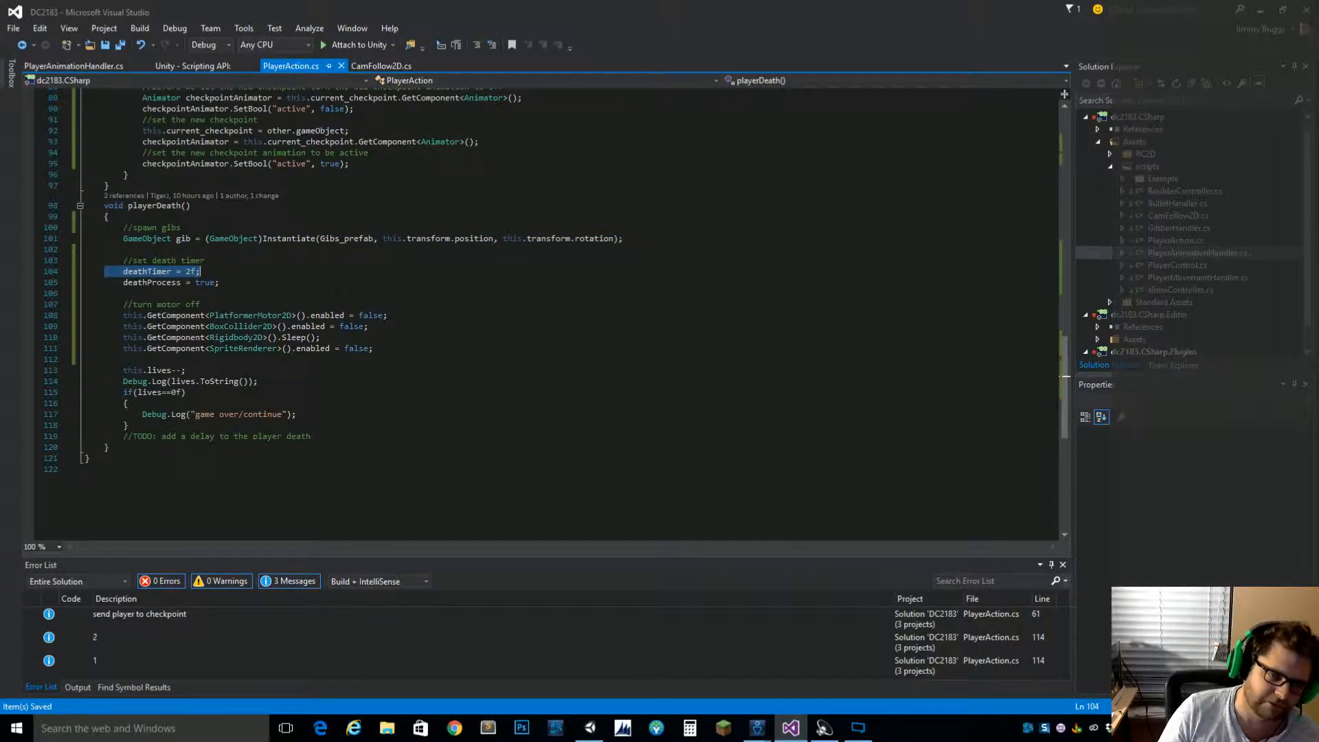
pyautogui.click(219, 281)
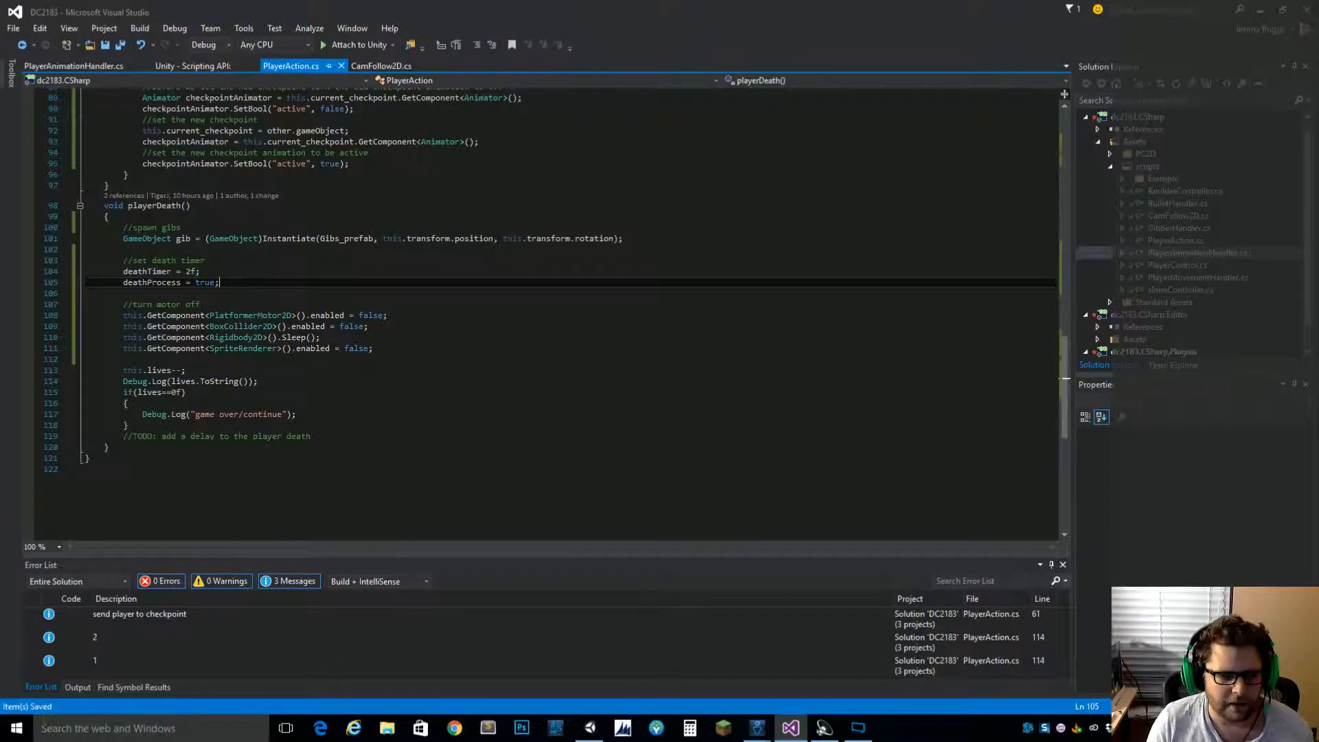
pyautogui.doubleClick(151, 282)
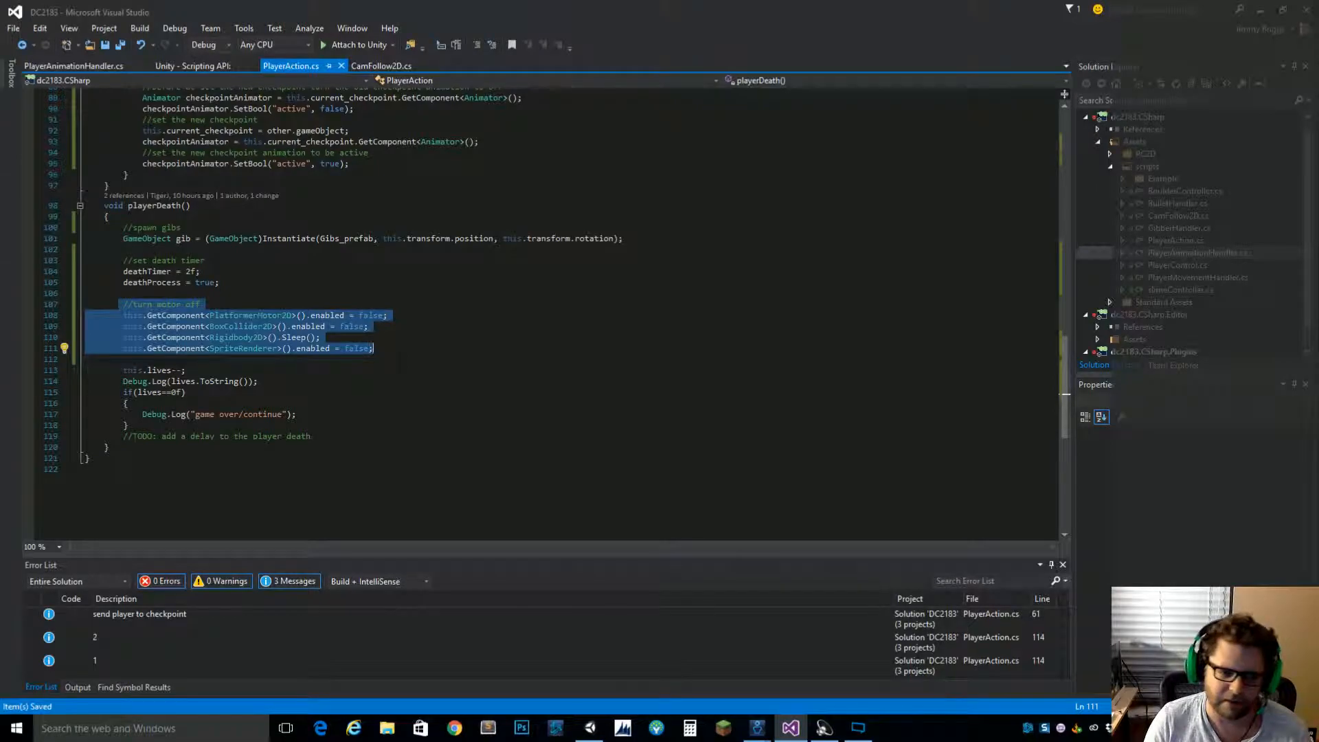
pyautogui.click(186, 371)
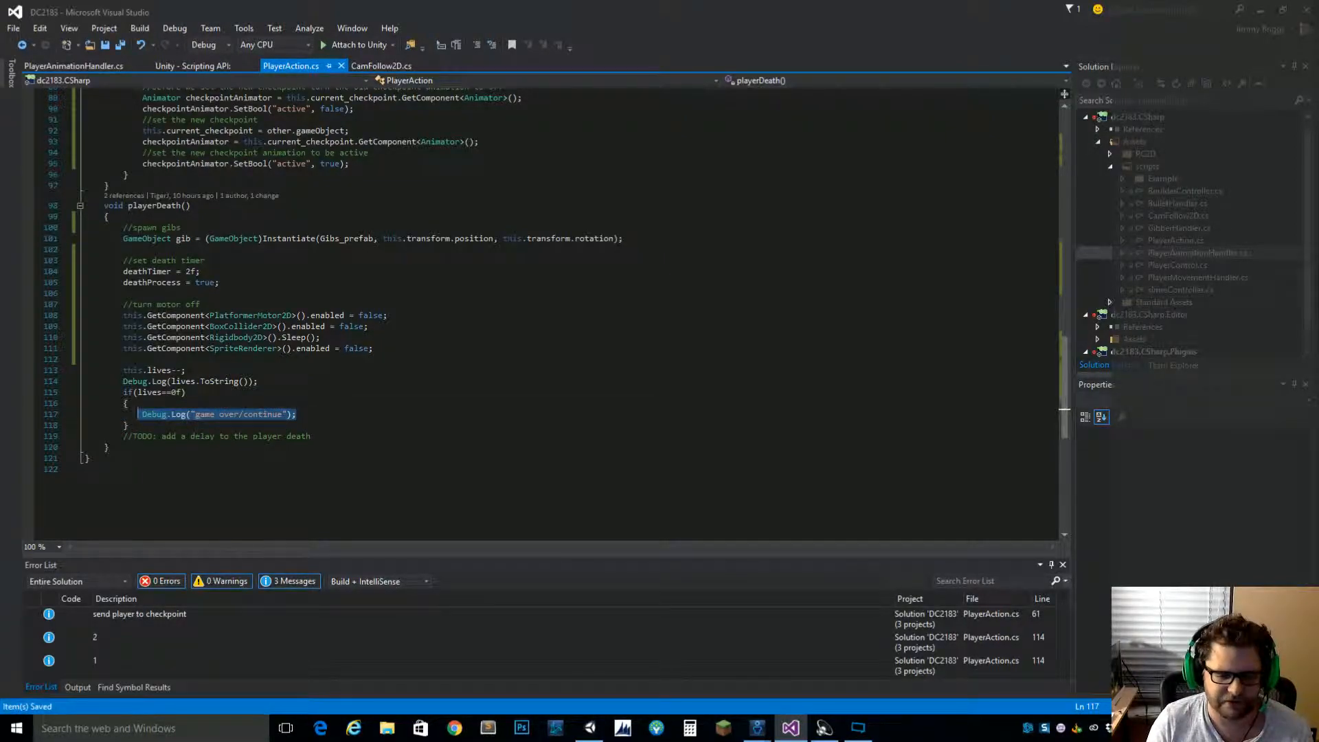
pyautogui.click(294, 413)
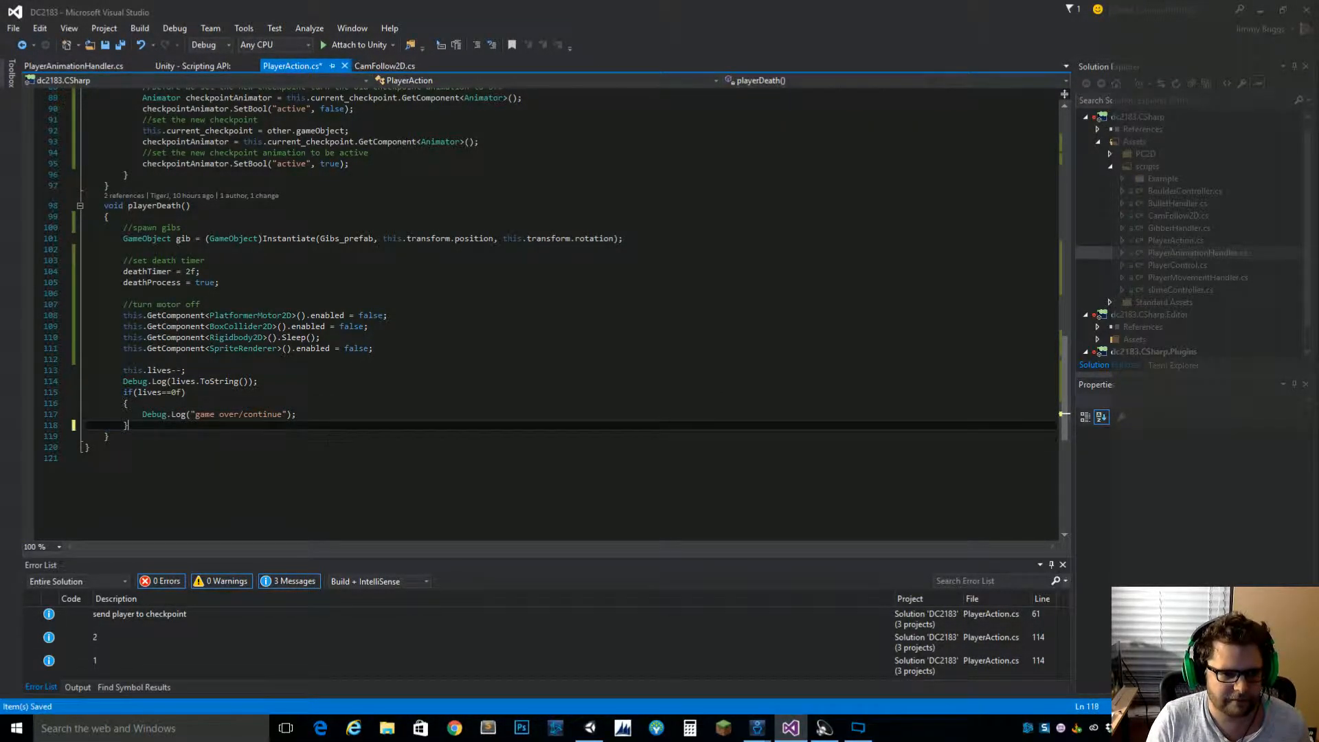
# Save PlayerAction.cs and review Update()'s death timer countdown and checkpoint respawn lines
pyautogui.scroll(3)
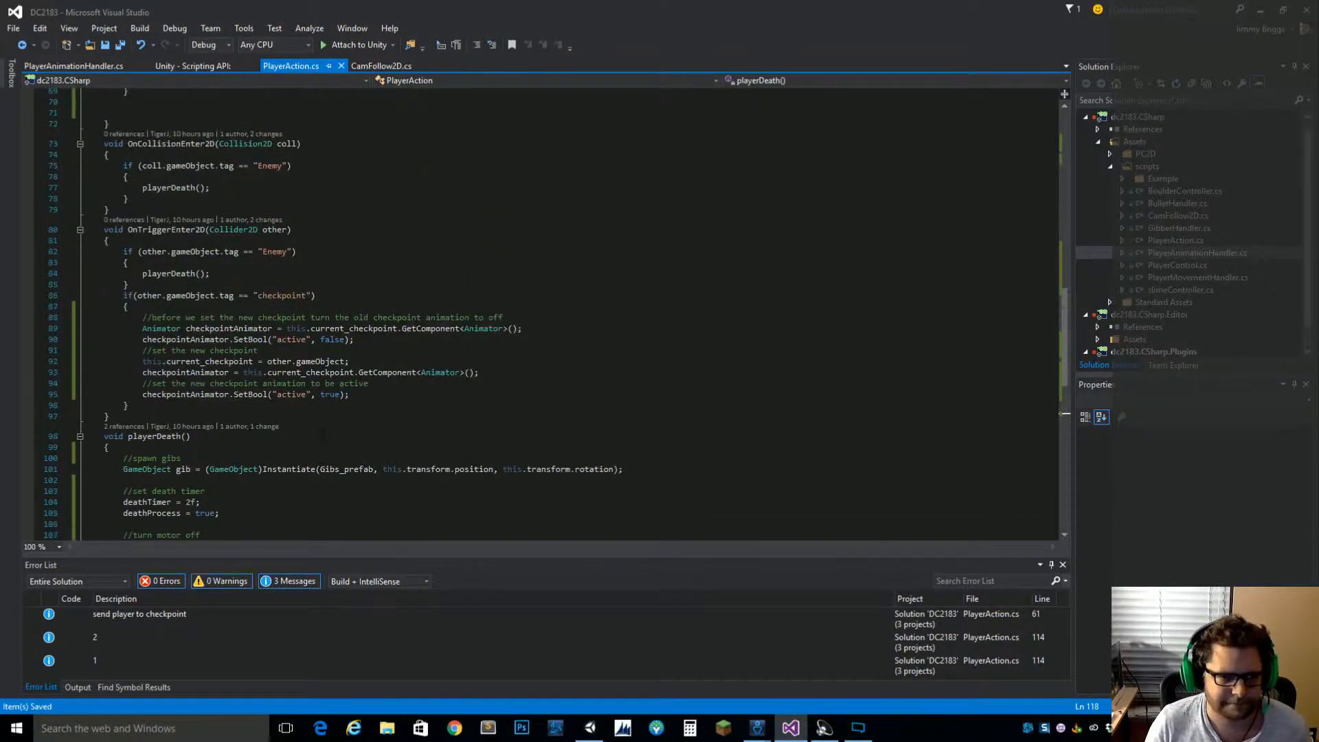
pyautogui.scroll(3)
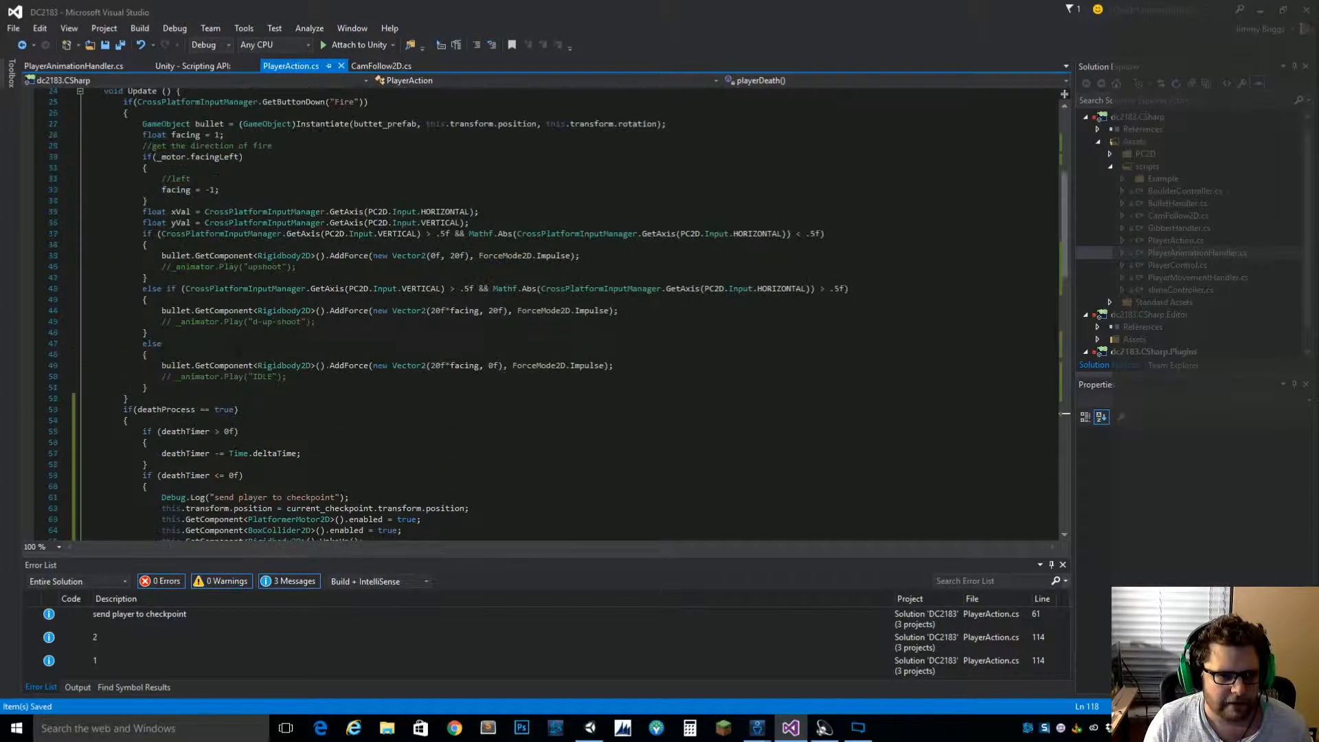
pyautogui.scroll(-3)
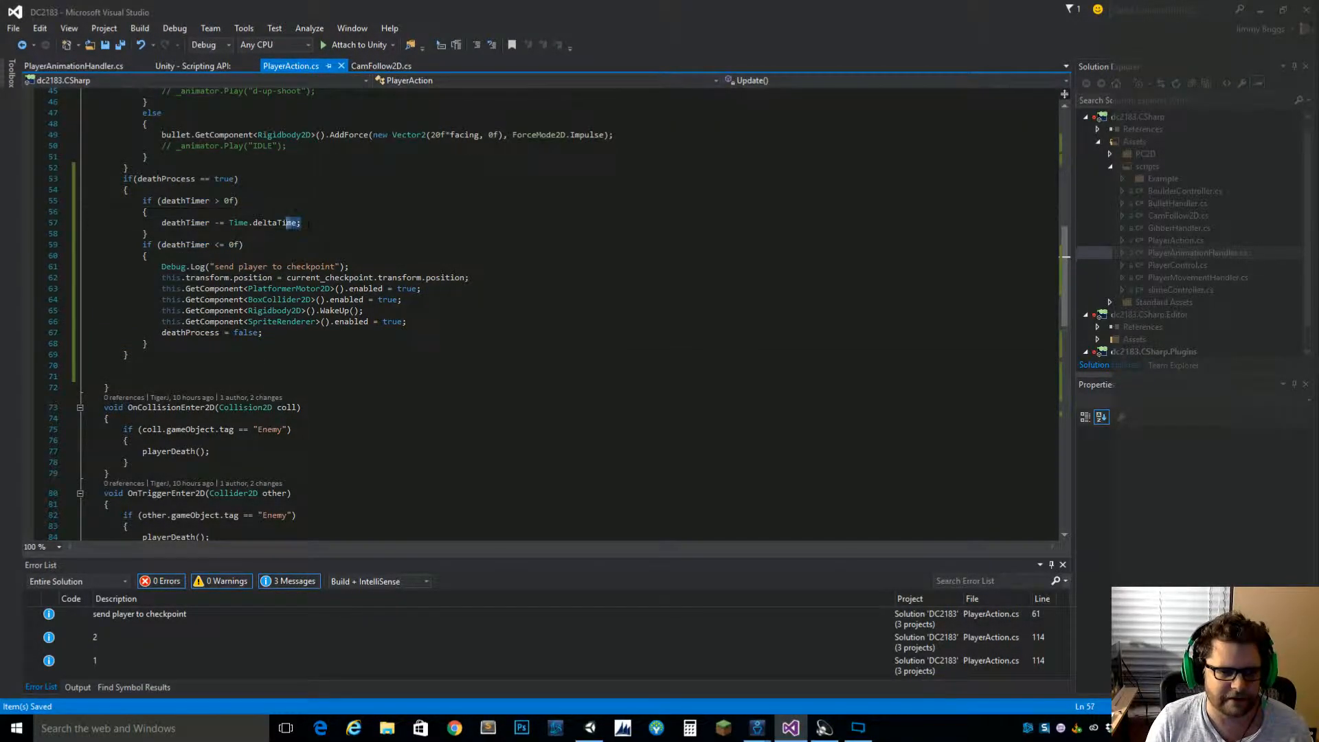
pyautogui.click(147, 254)
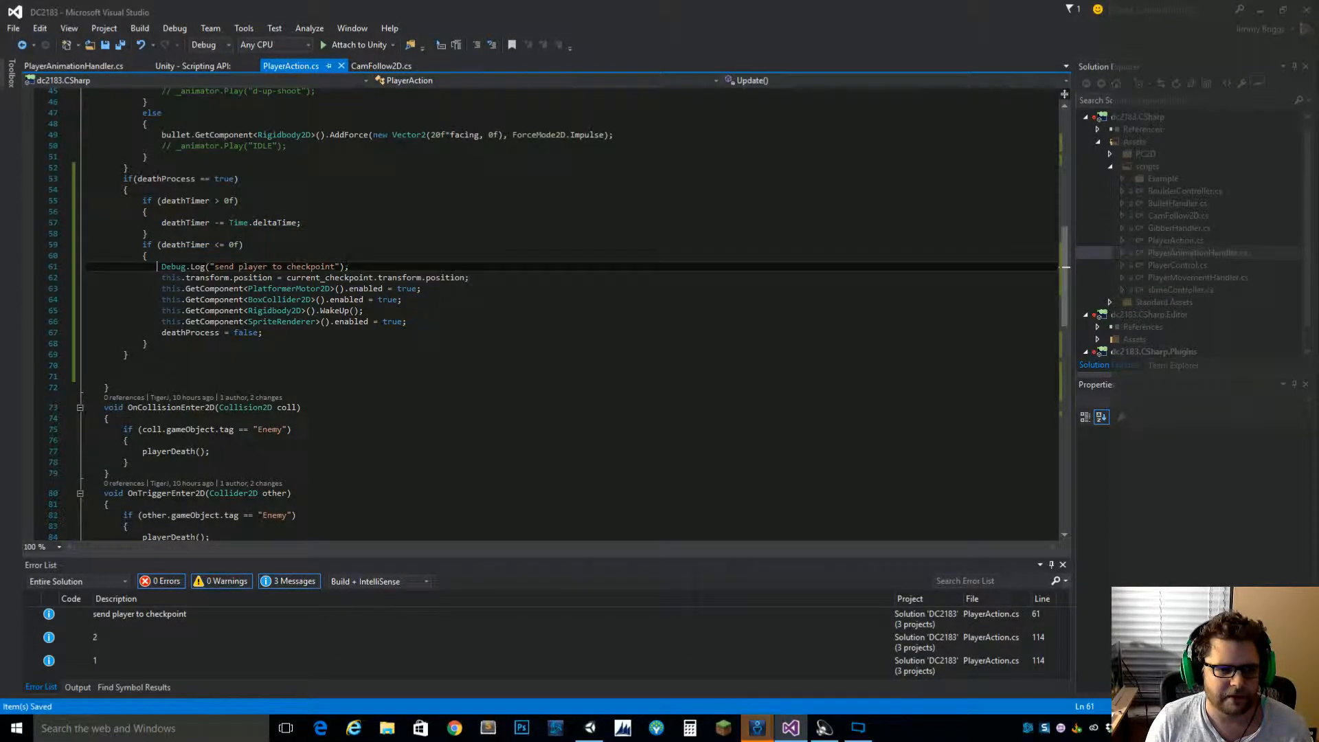
pyautogui.click(471, 277)
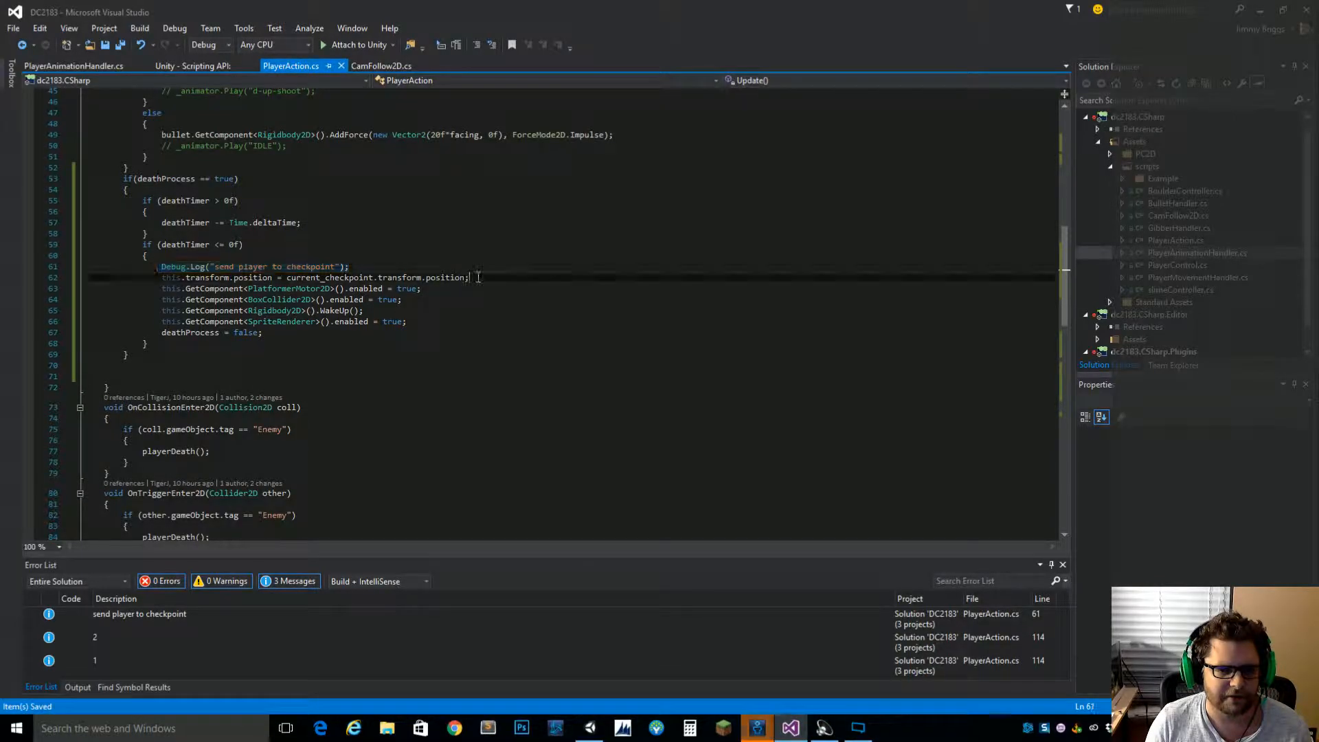
pyautogui.scroll(-3)
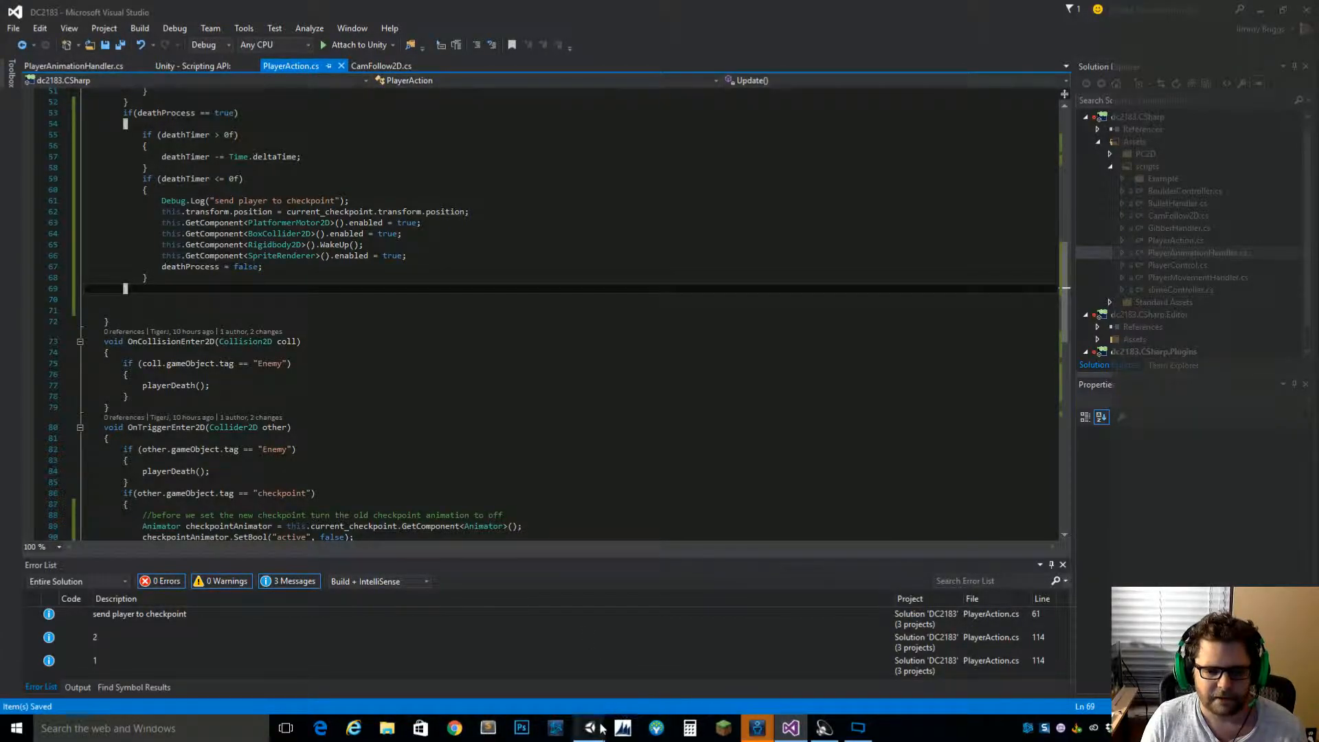
pyautogui.click(588, 728)
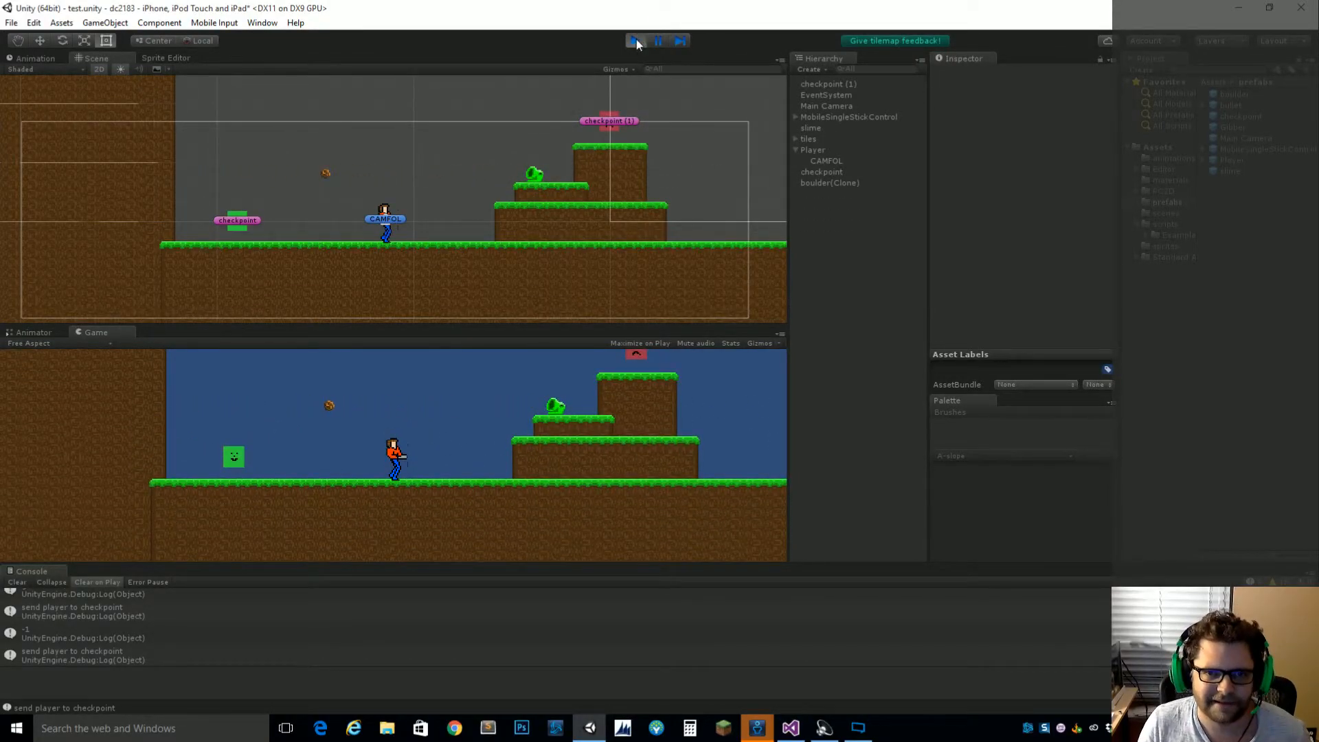
# Test checkpoint activation, death delay and respawn, then exit Play mode
pyautogui.click(633, 41)
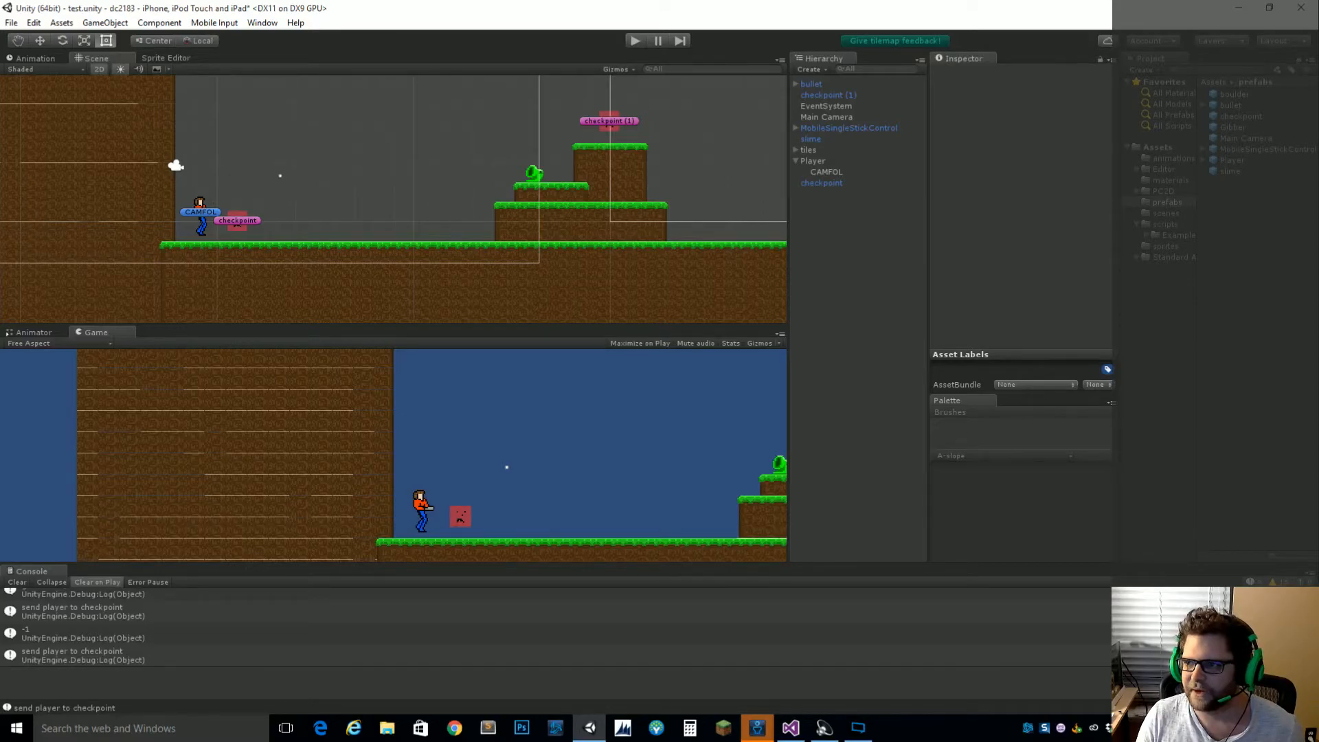